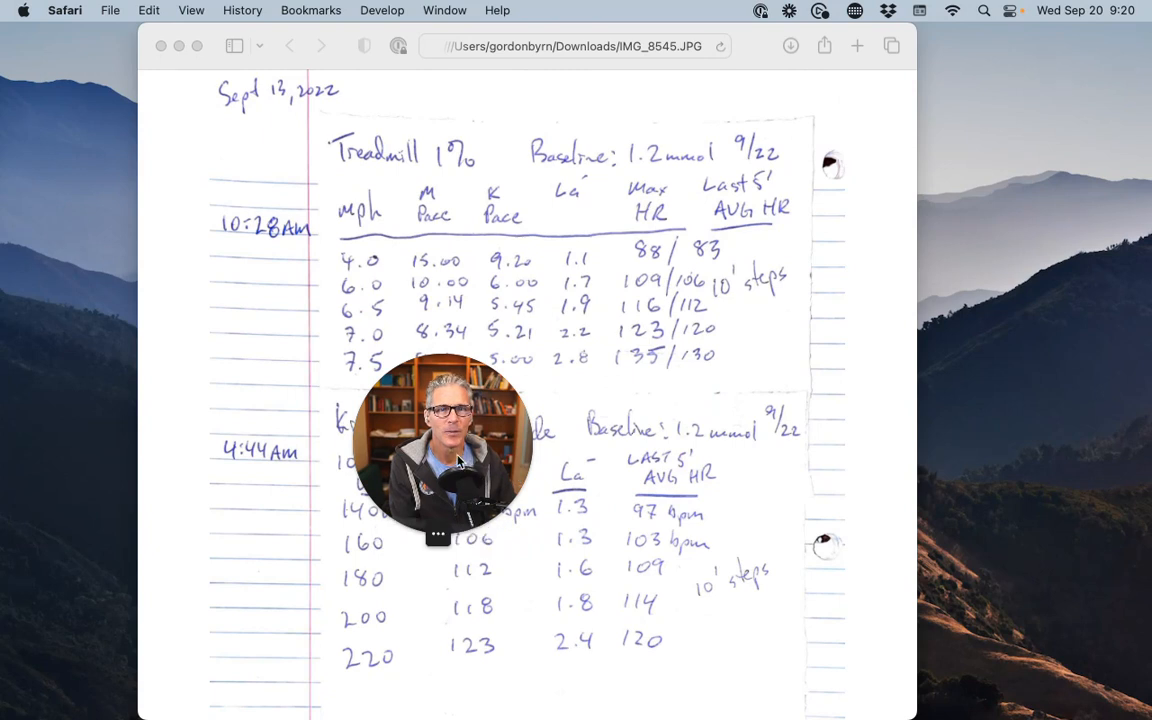
drag(442, 452, 875, 360)
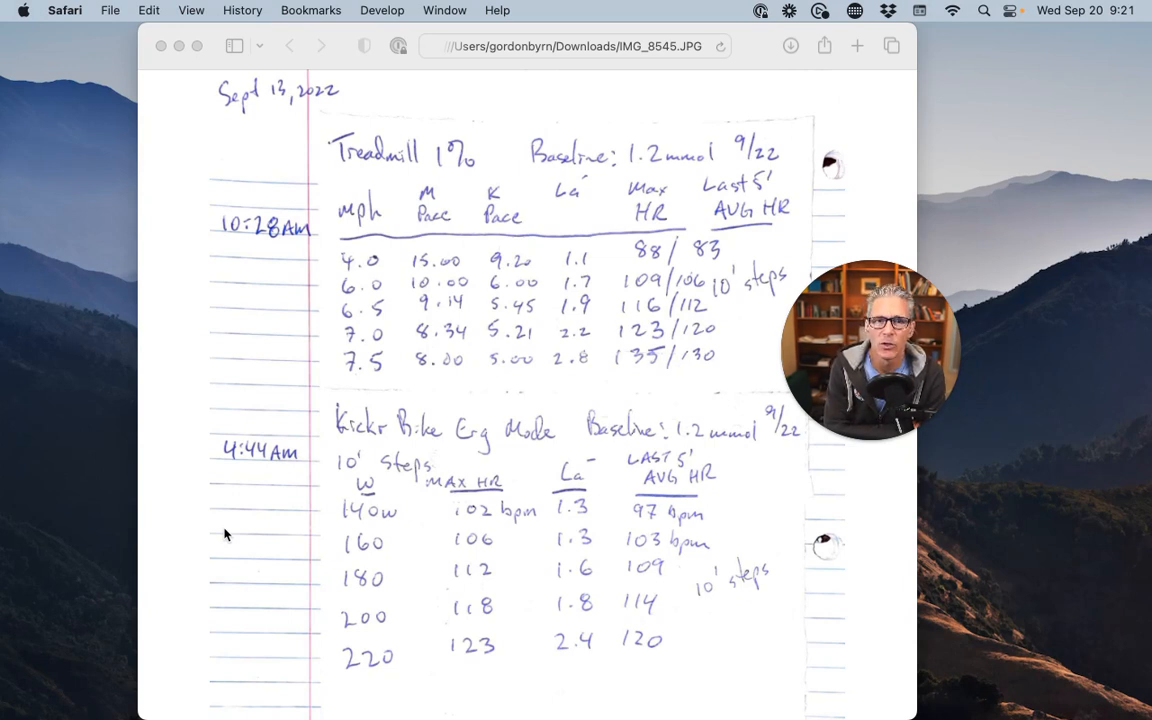
mouse_move(263, 528)
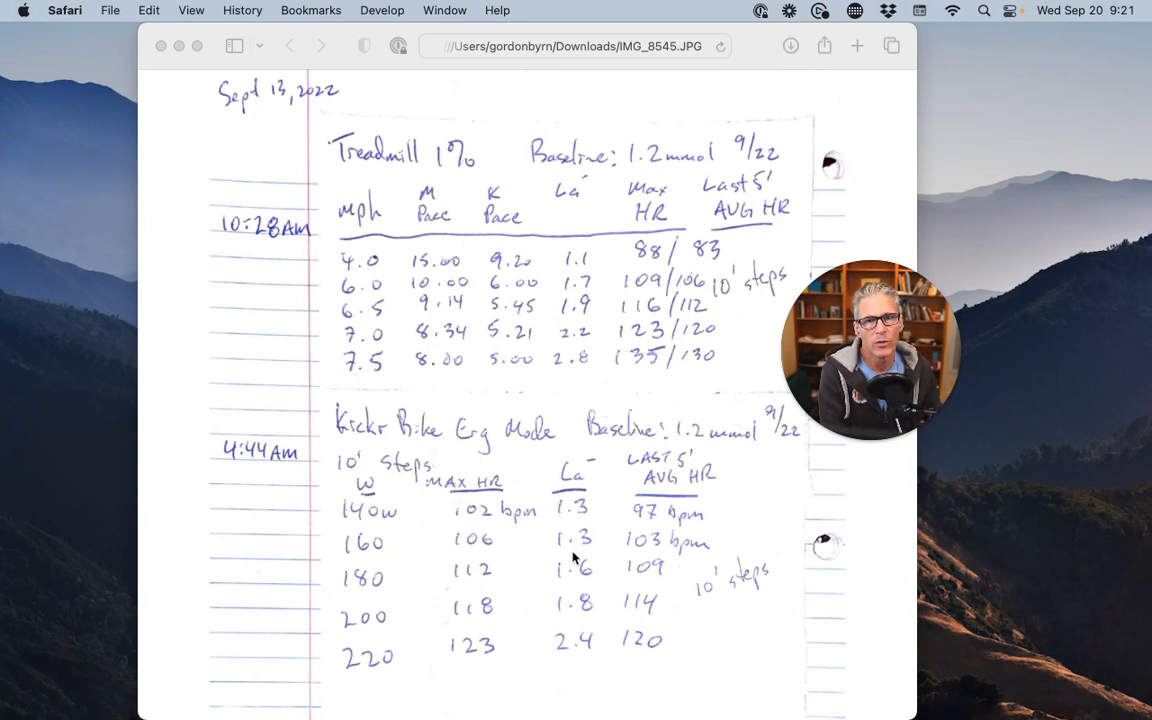
mouse_move(577, 578)
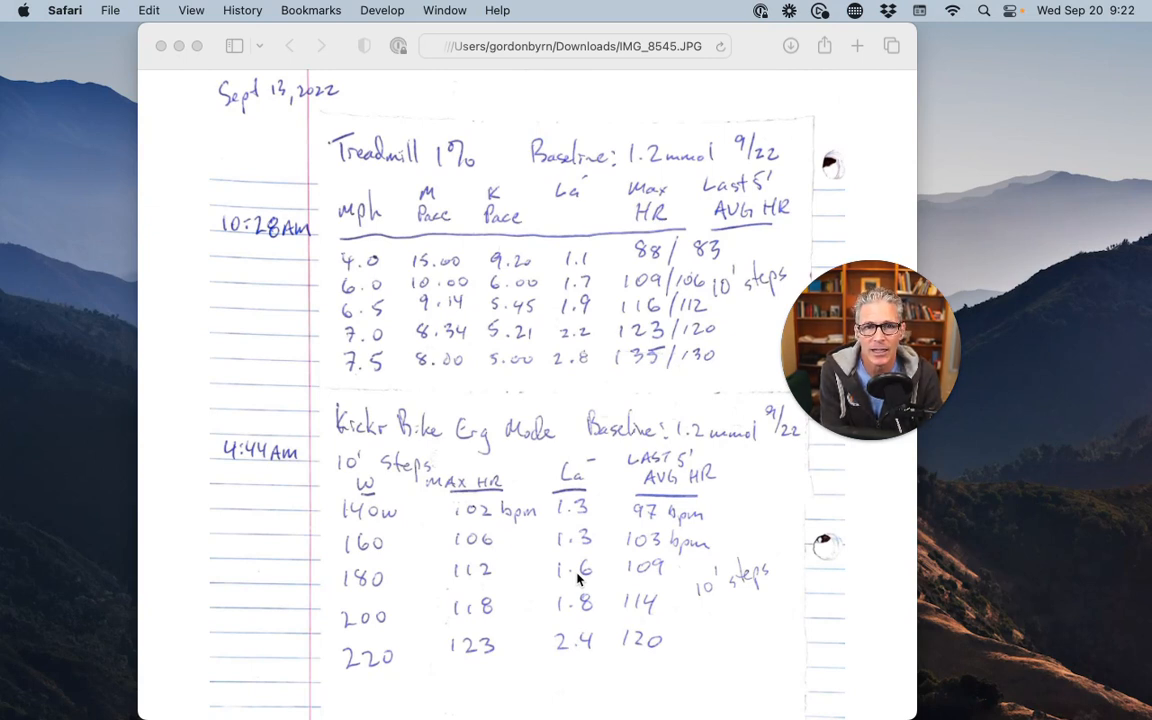
mouse_move(573, 548)
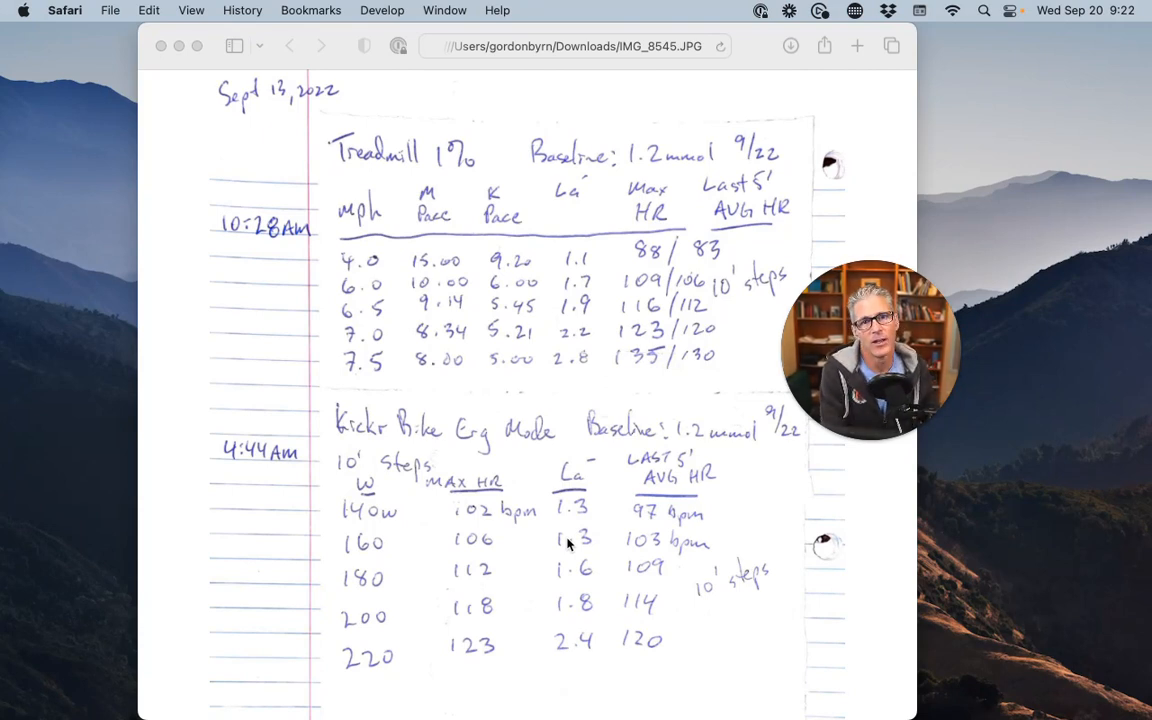
mouse_move(487, 548)
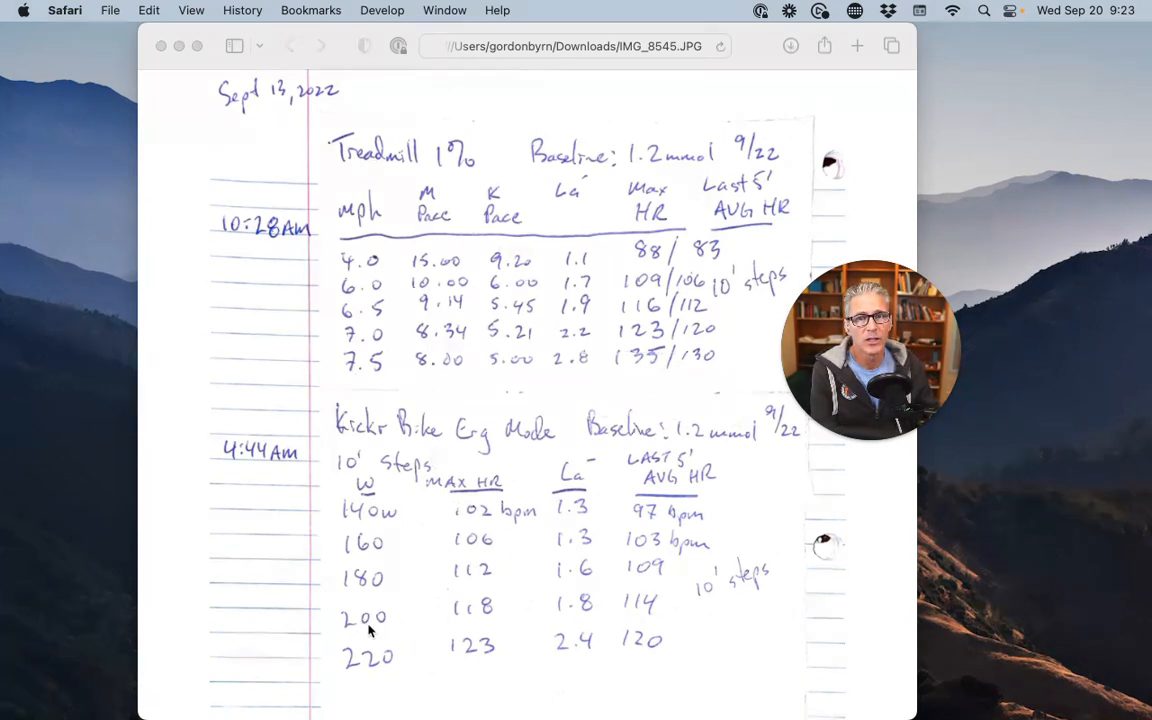
mouse_move(583, 615)
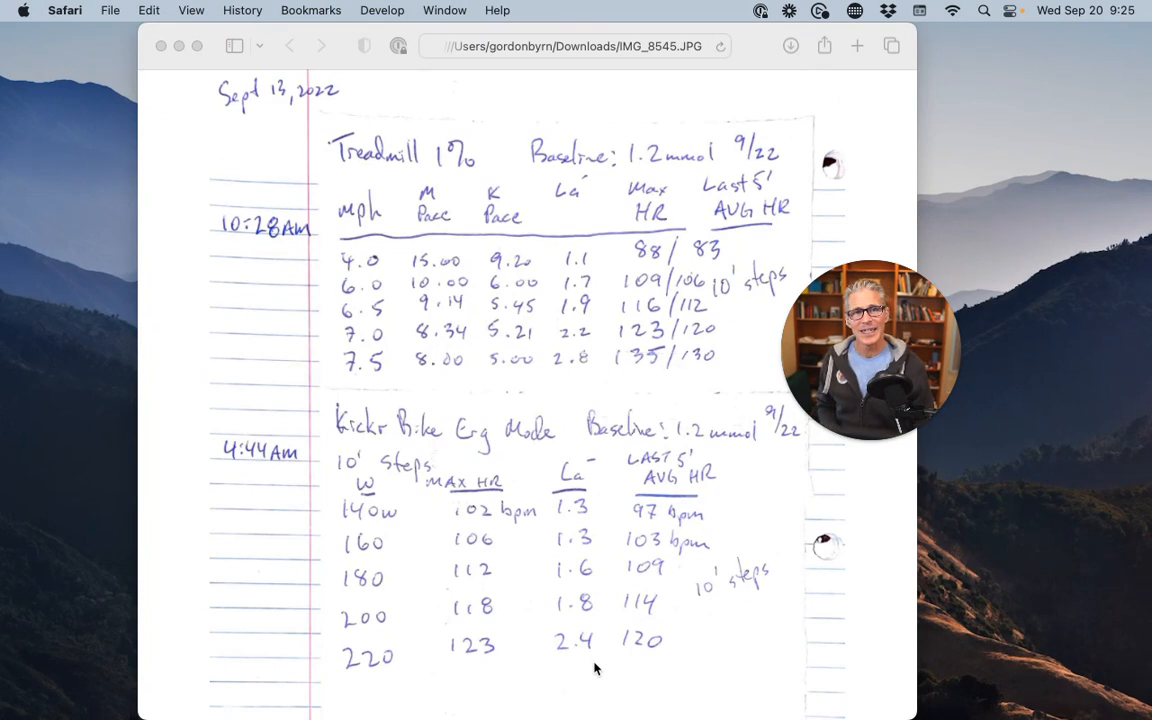
mouse_move(513, 257)
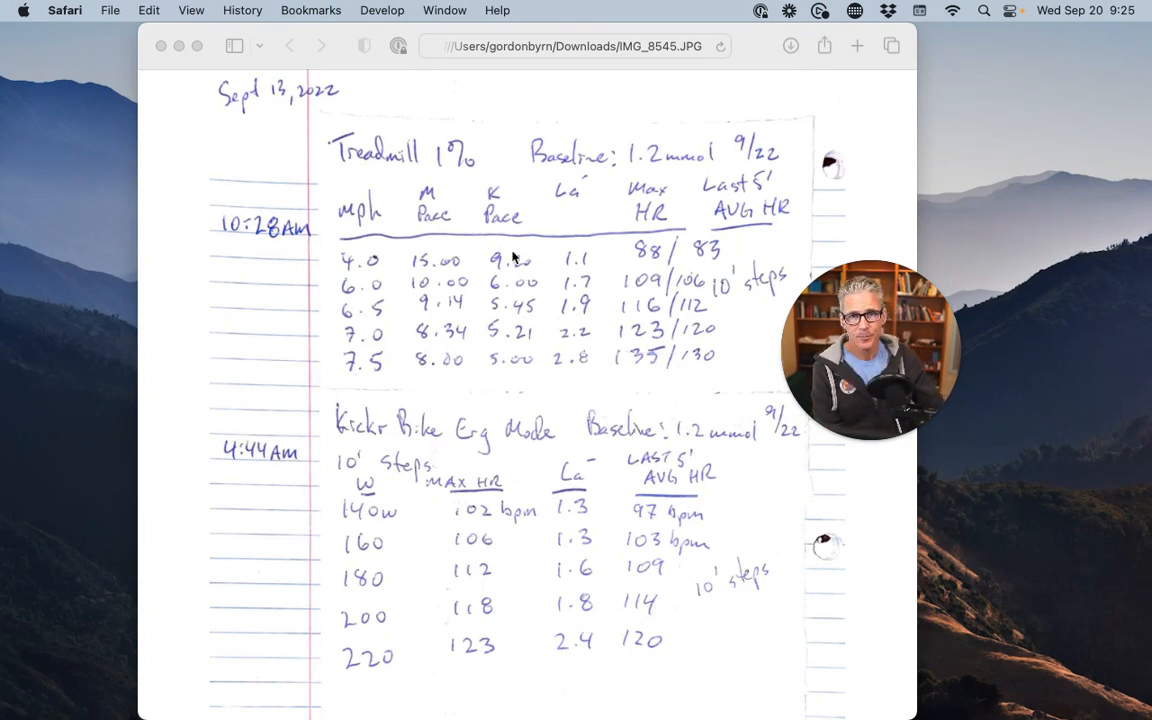
mouse_move(448, 328)
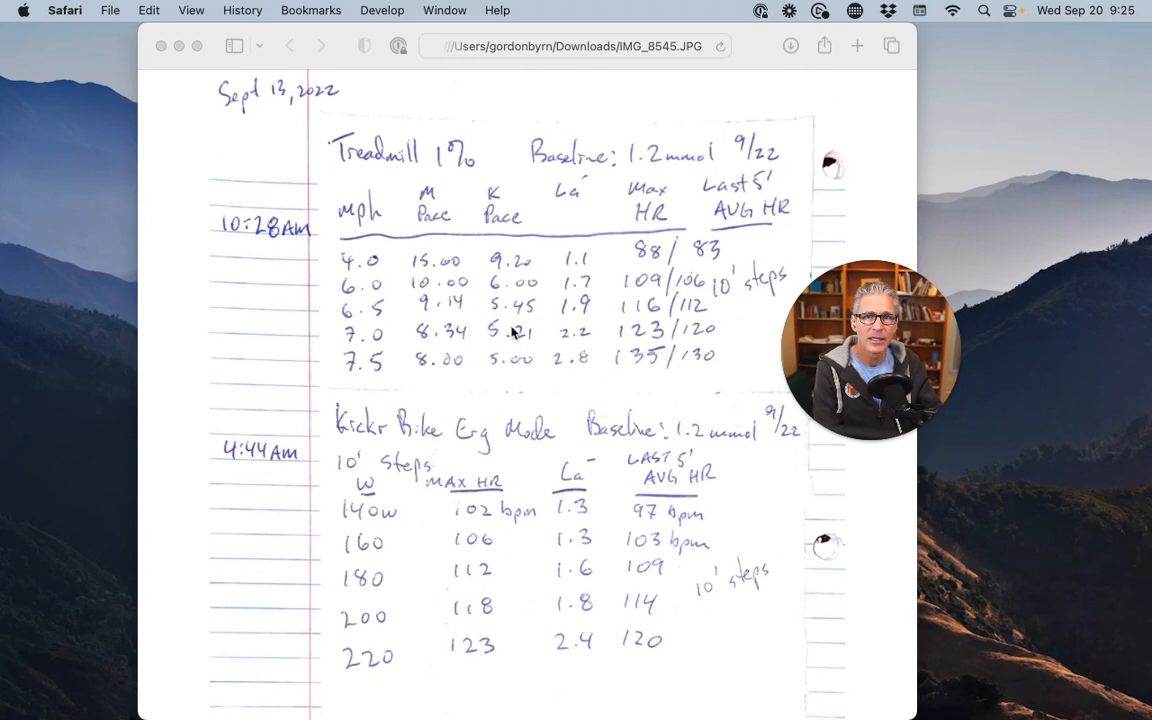
mouse_move(343, 265)
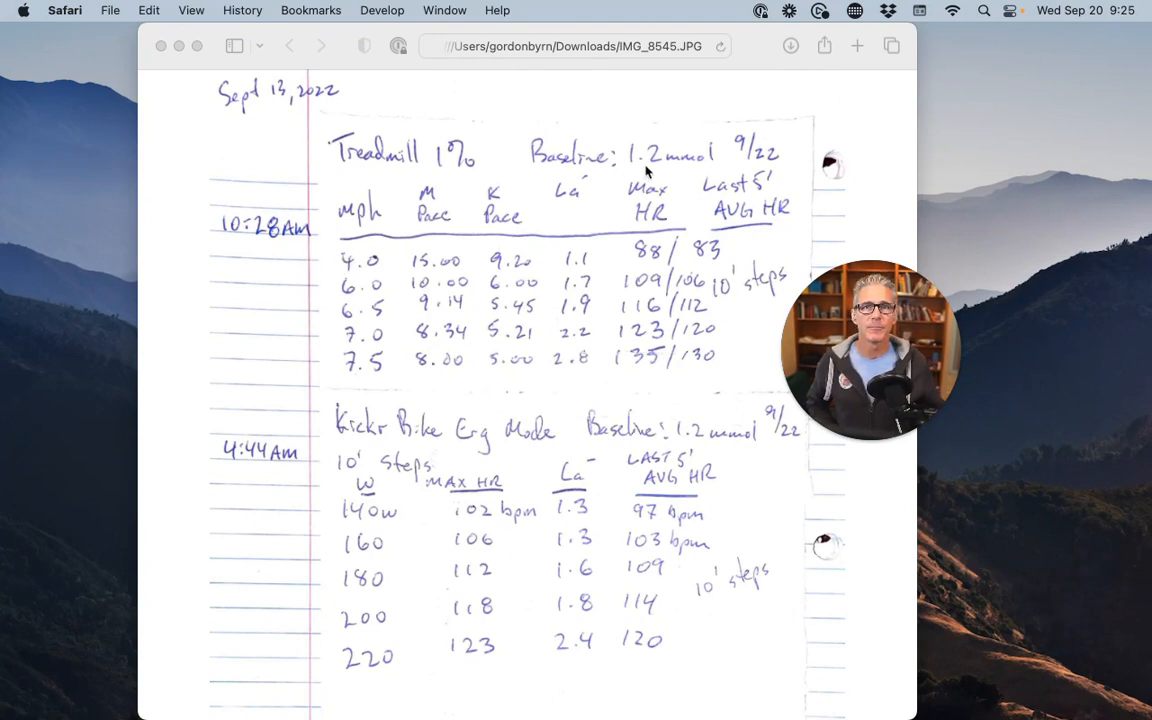
mouse_move(580, 270)
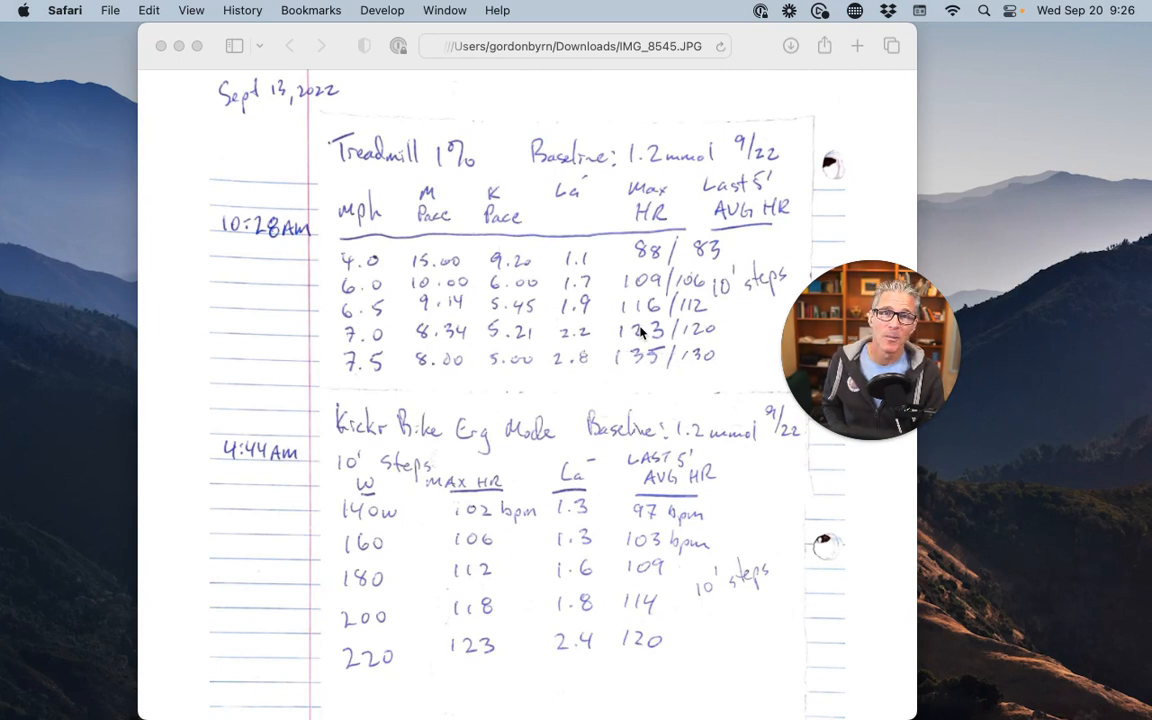
mouse_move(696, 95)
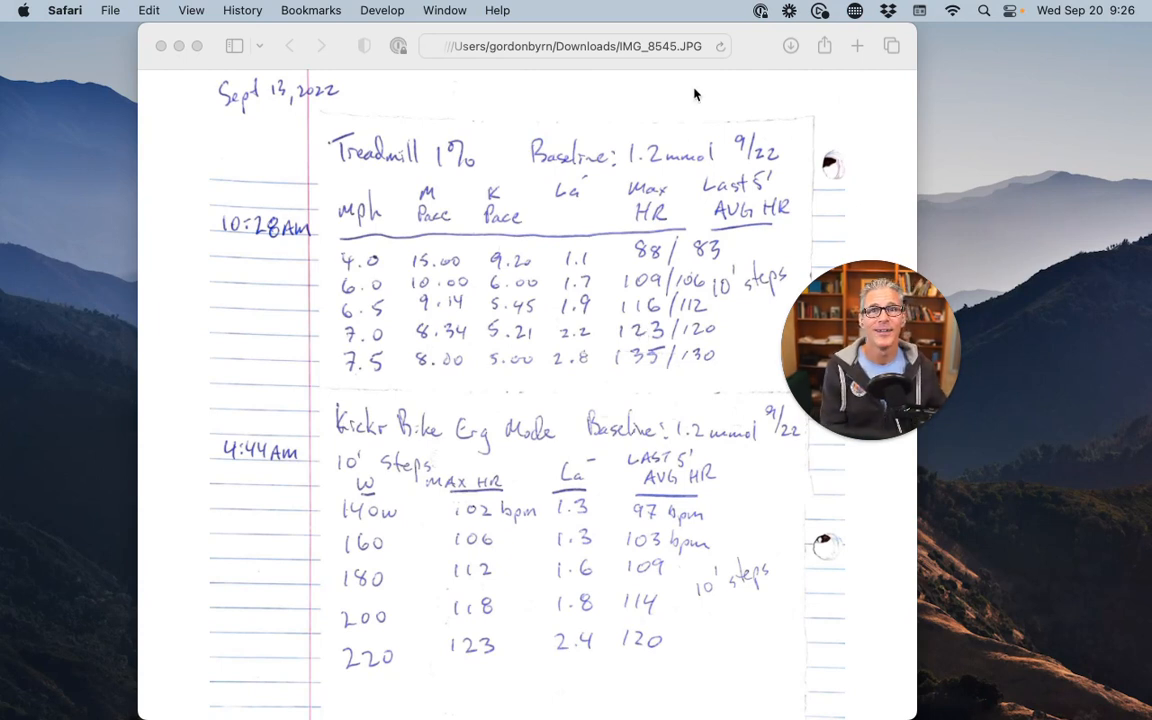
mouse_move(580, 263)
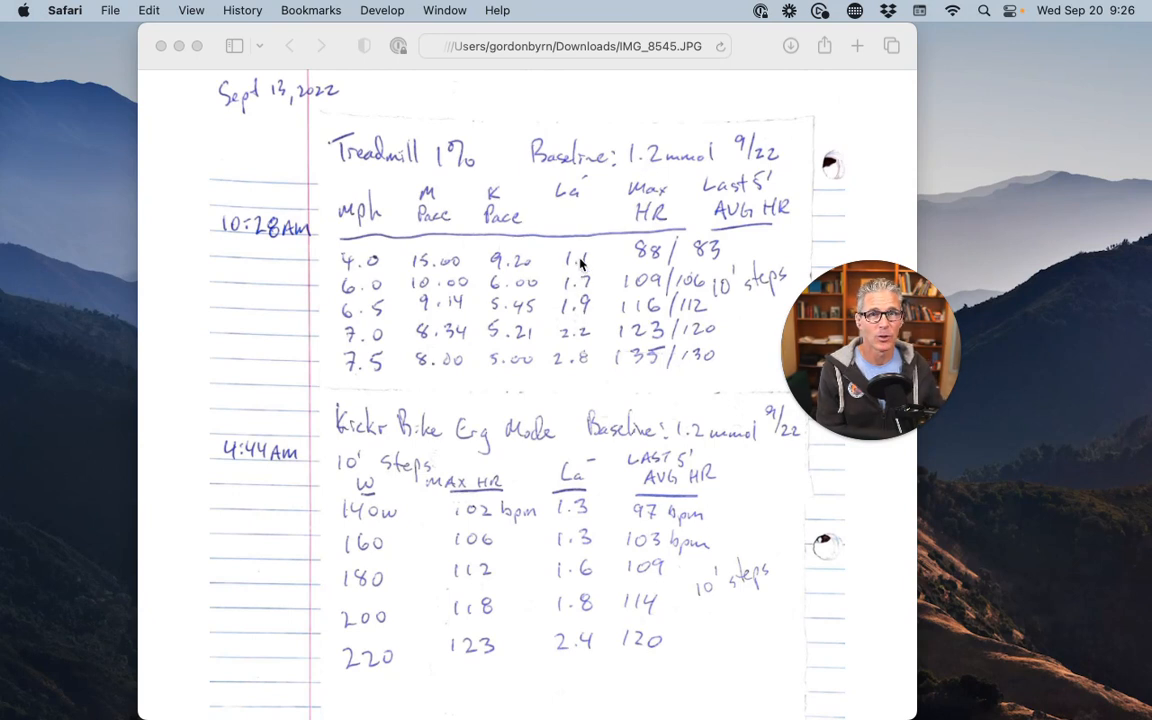